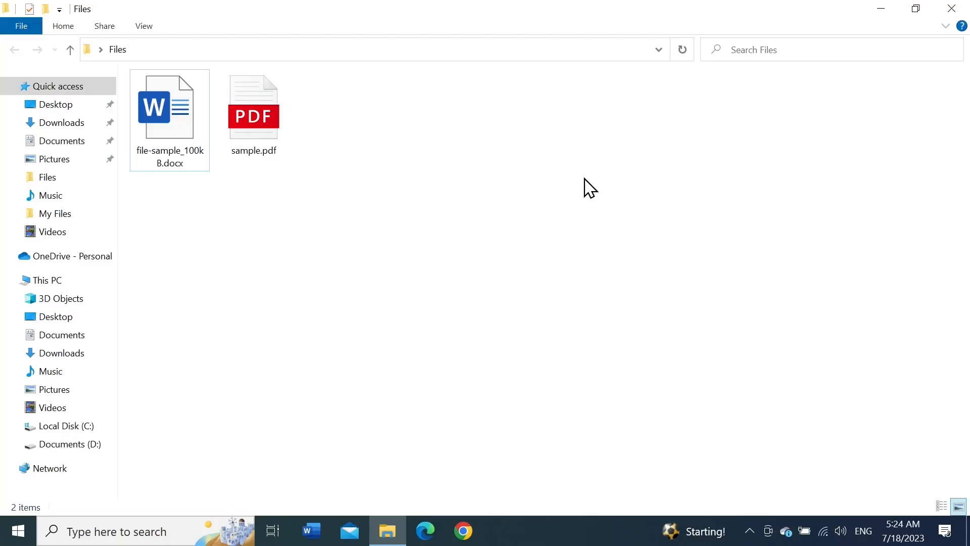
mouse_move(428, 228)
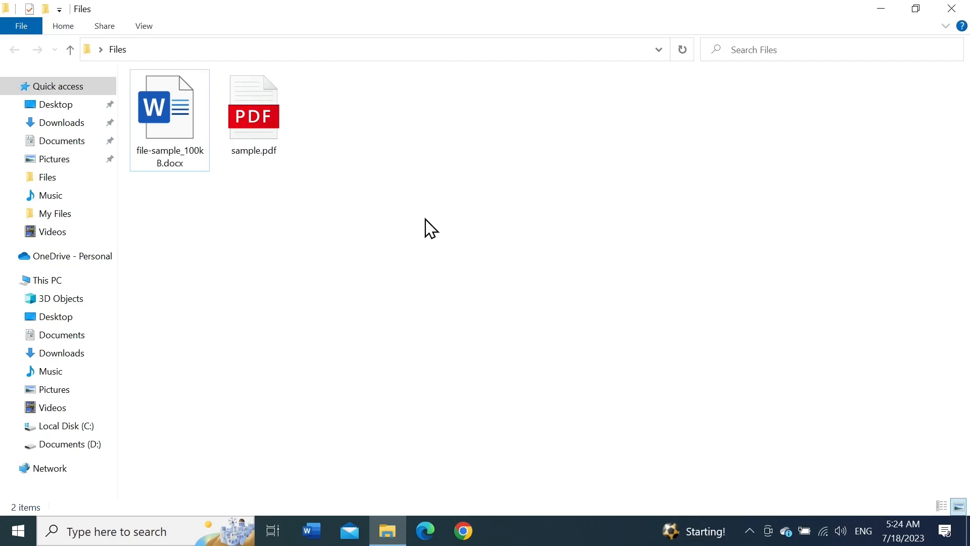
Open file-sample_100kB.docx in Word and show its File backstage screen
double_click(169, 106)
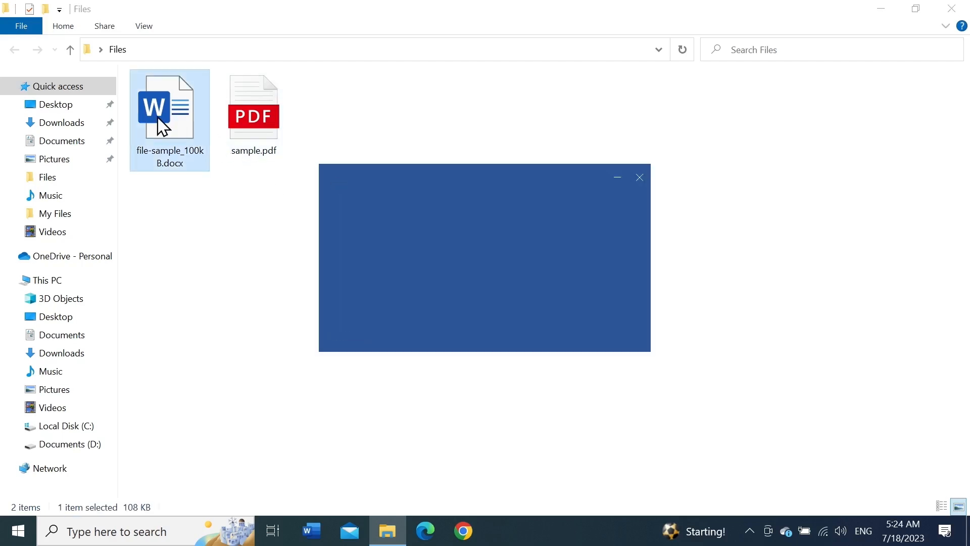
double_click(169, 106)
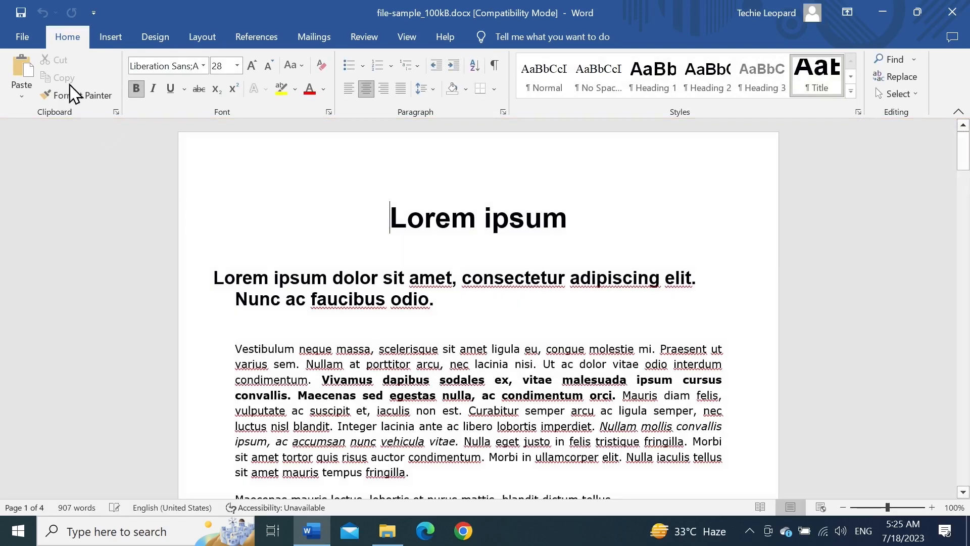
left_click(21, 36)
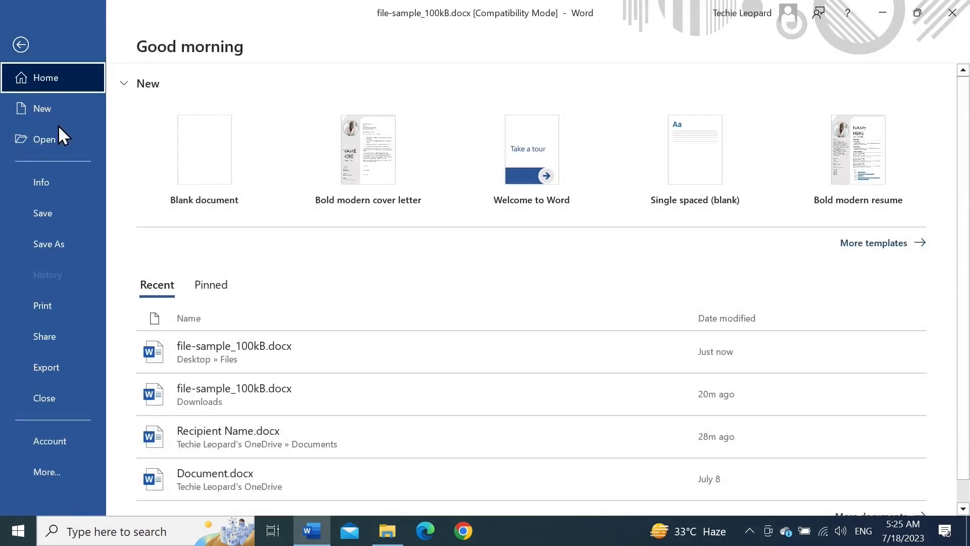
mouse_move(67, 320)
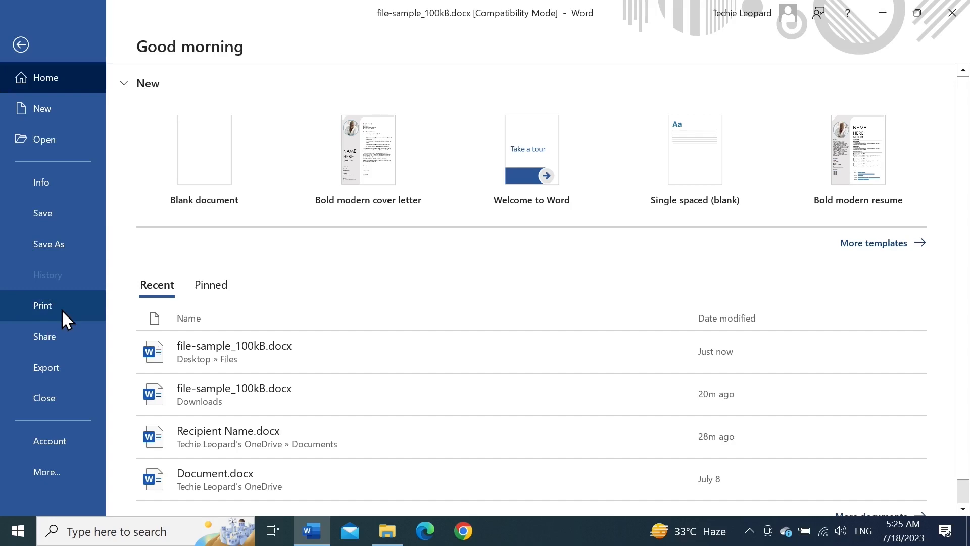
Show the Print preview of the 4-page document with Brother DCP-L2535D series as printer
left_click(42, 305)
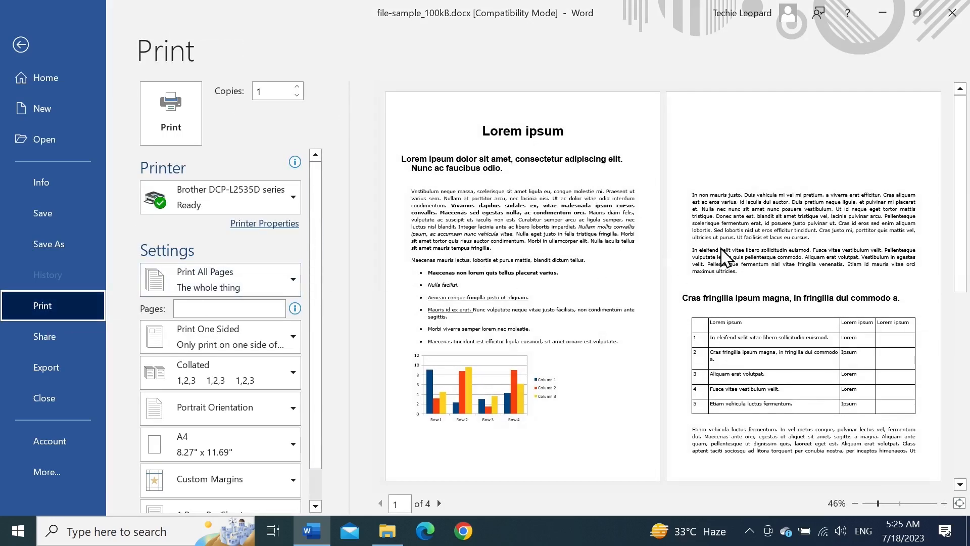
scroll("down", 3)
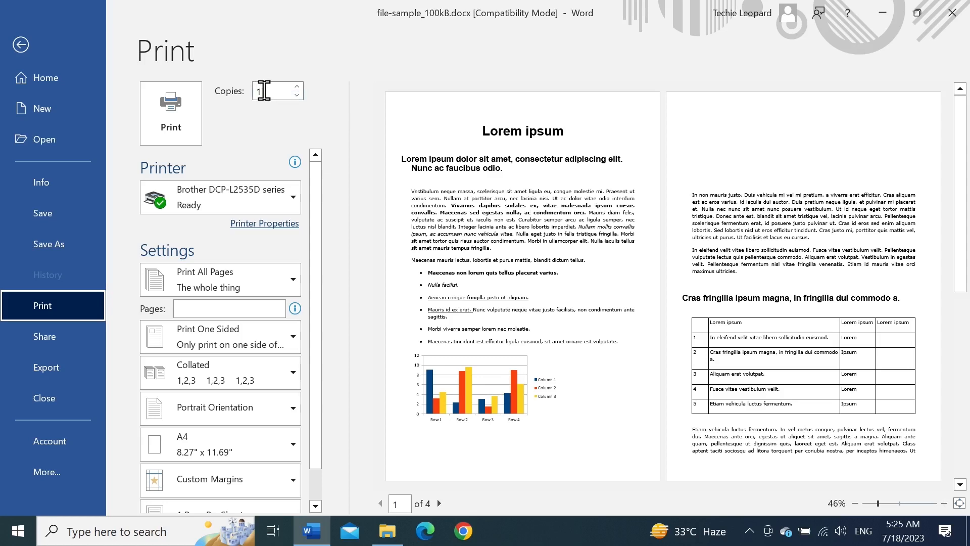
mouse_move(352, 168)
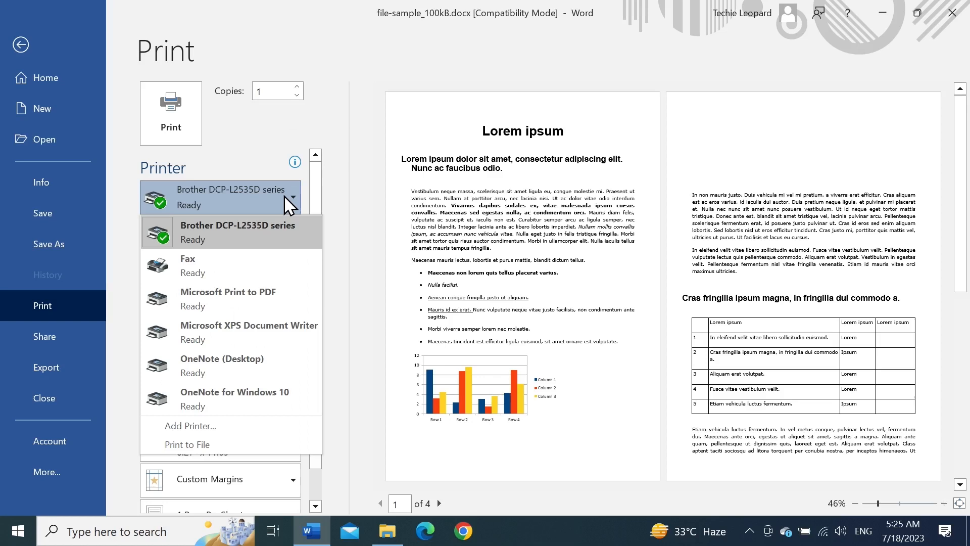
mouse_move(195, 207)
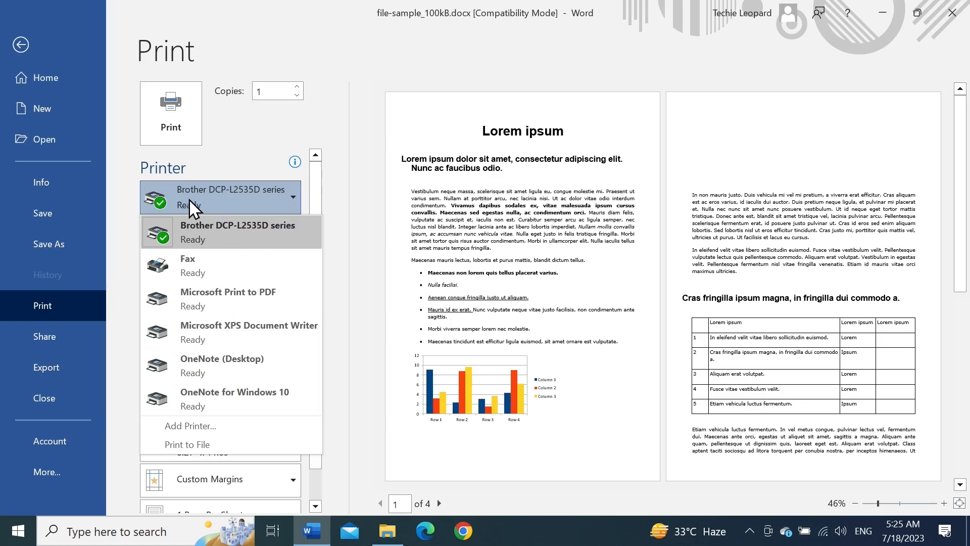
mouse_move(257, 207)
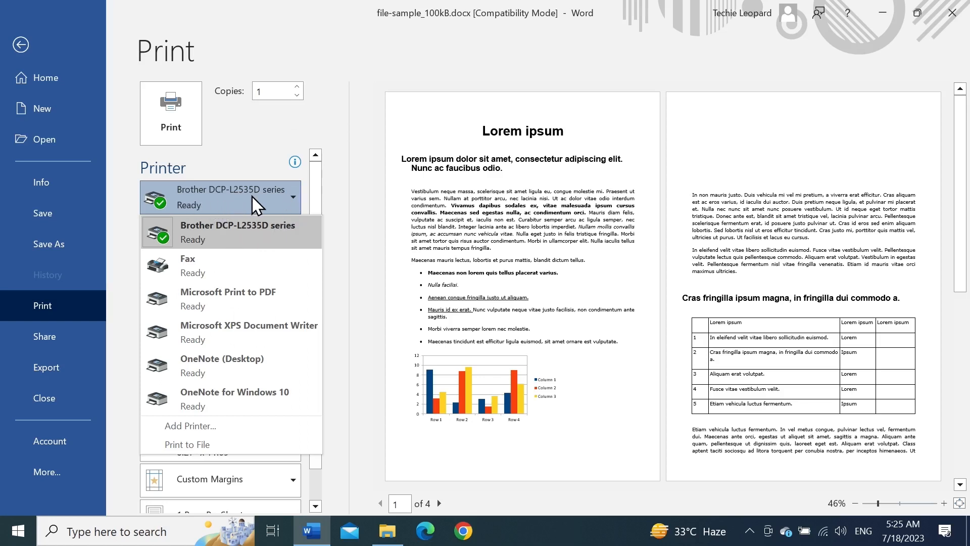
left_click(235, 232)
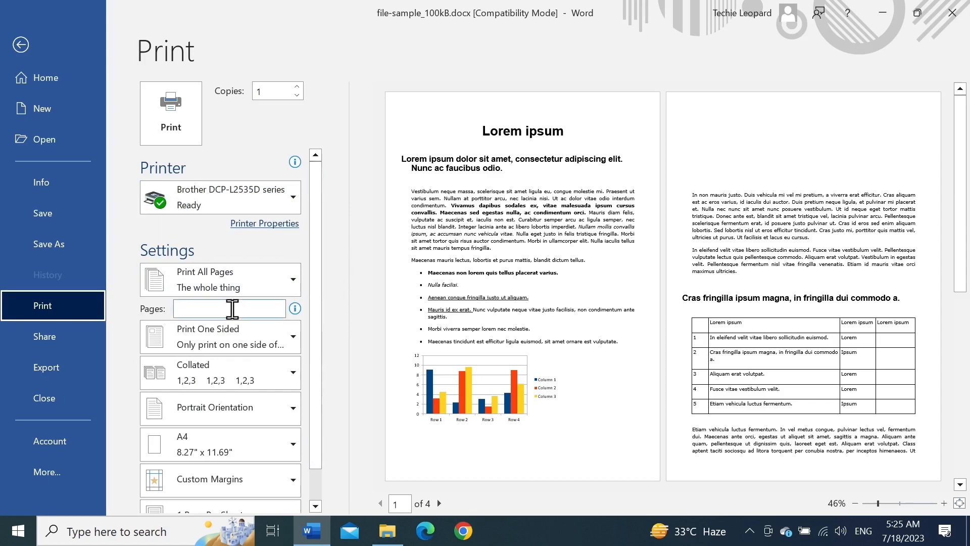
mouse_move(749, 319)
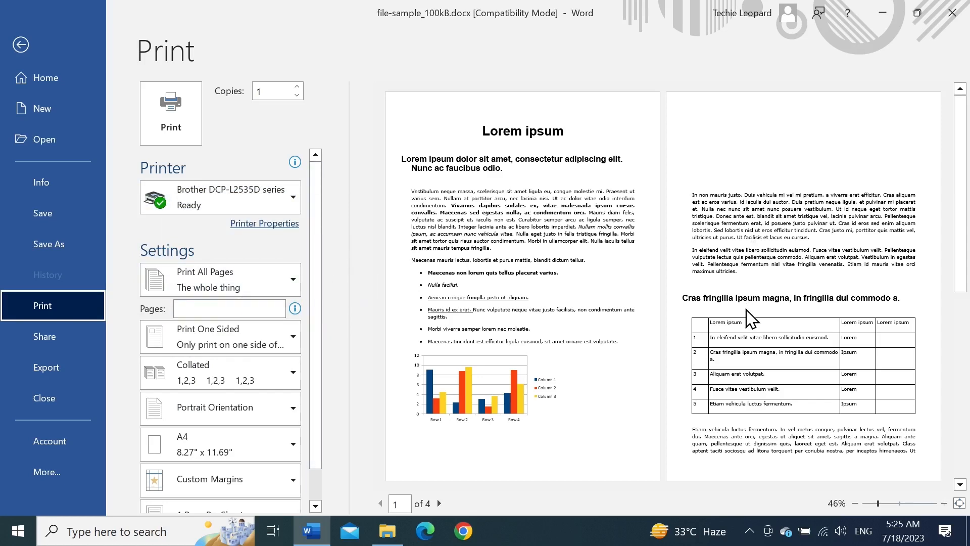
left_click(229, 308)
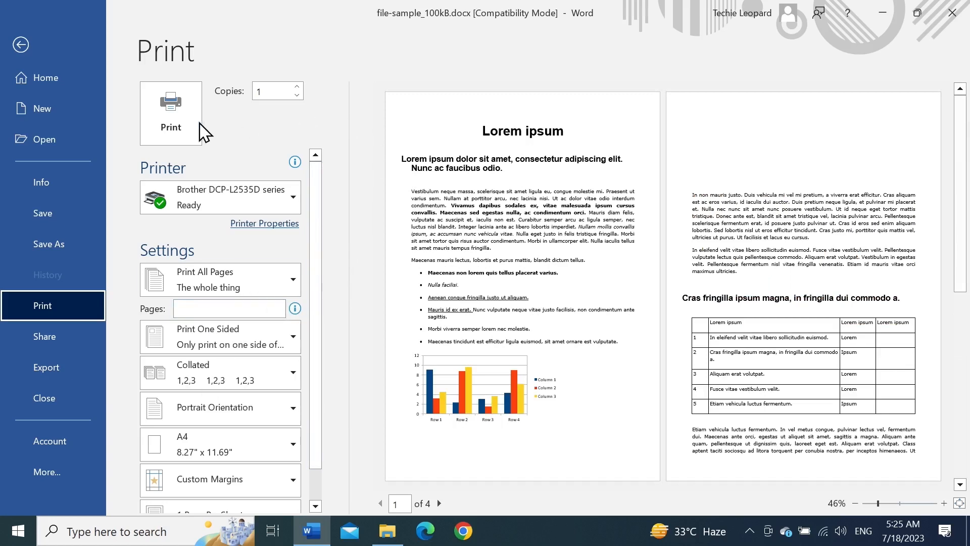
mouse_move(602, 243)
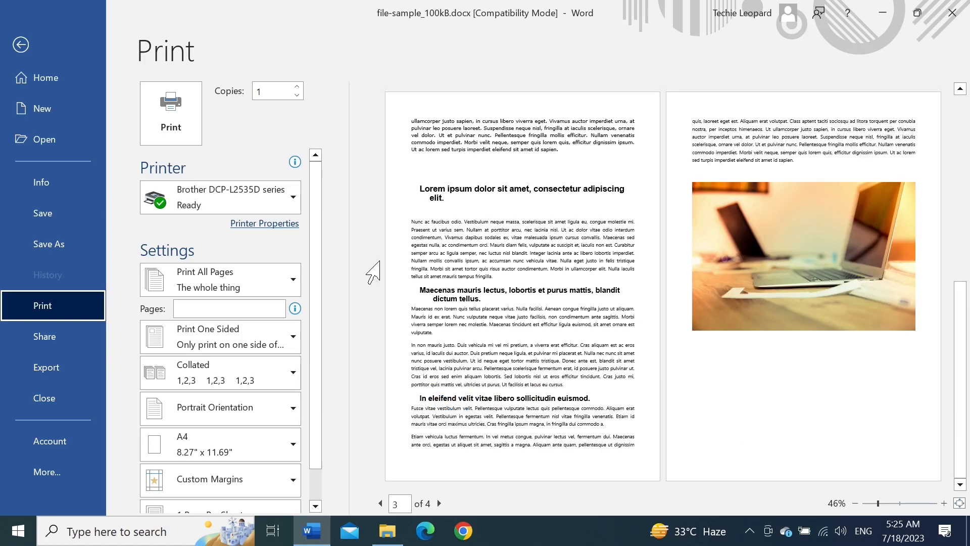
mouse_move(510, 267)
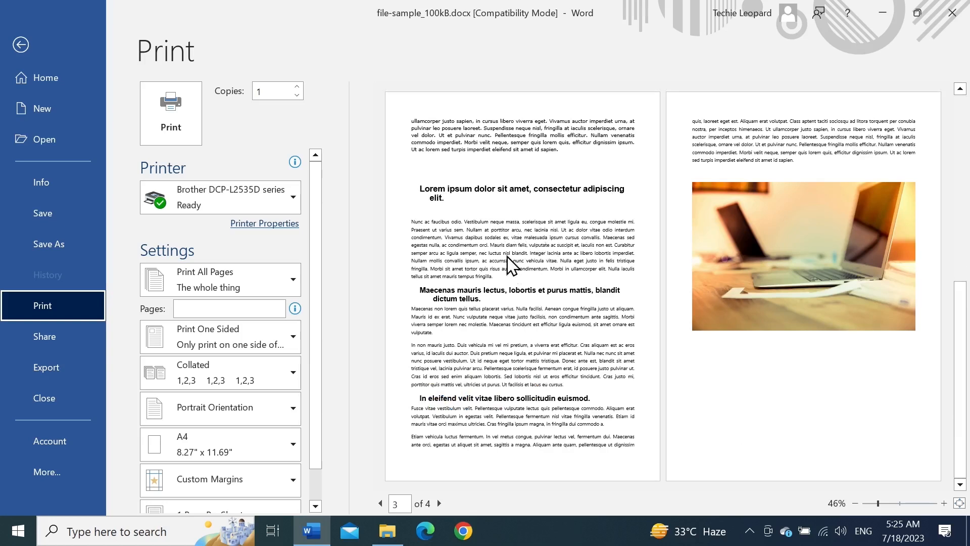
mouse_move(220, 336)
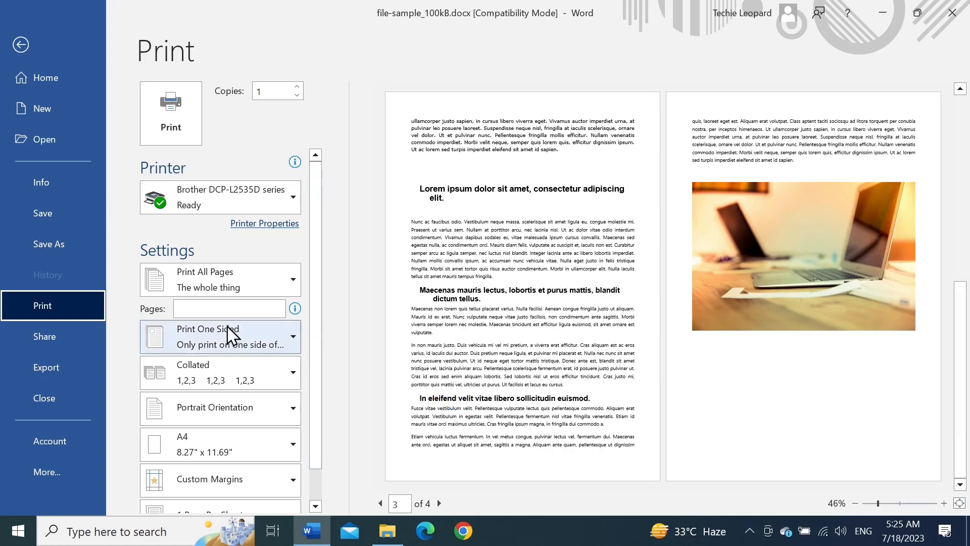
Set the page range to 3, 4 and send it to the Brother DCP-L2535D printer
left_click(229, 308)
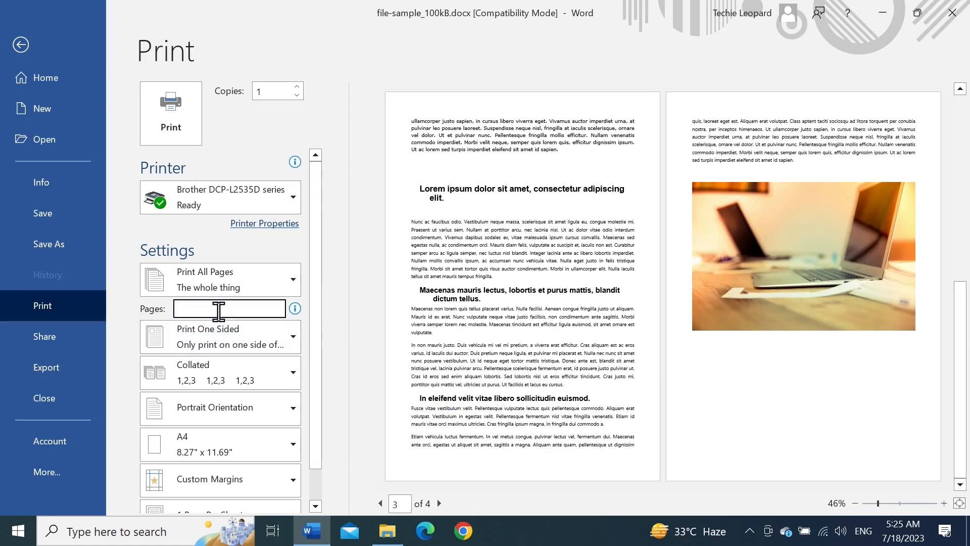
type("3")
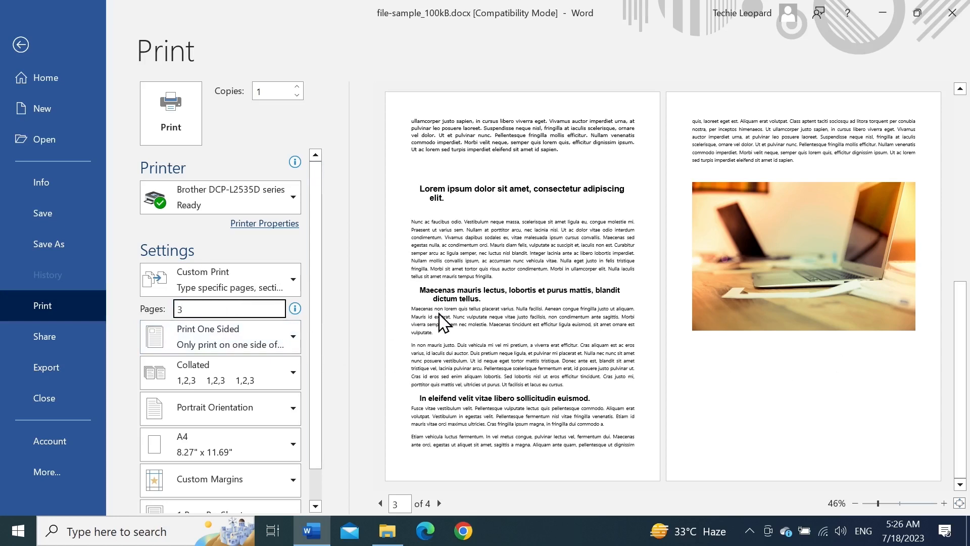
type(", 4")
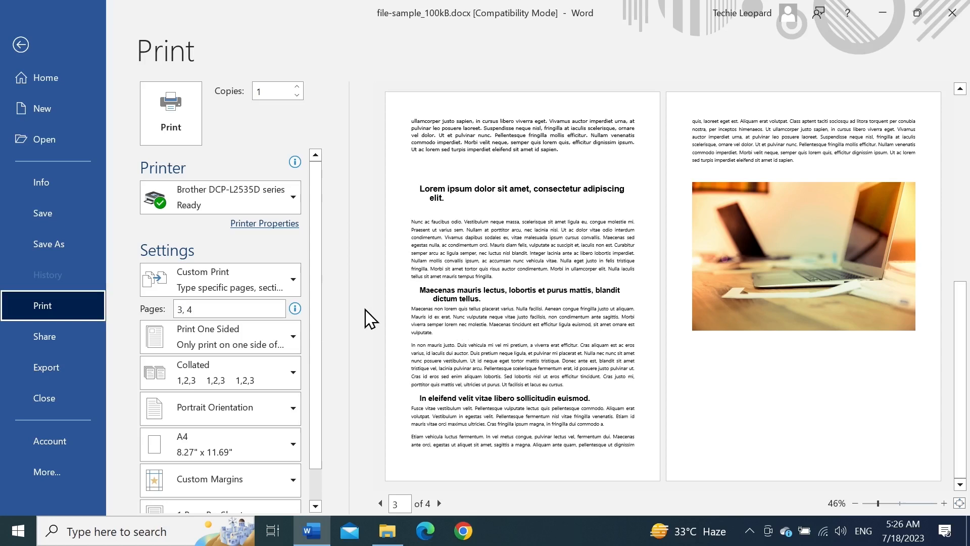
mouse_move(673, 333)
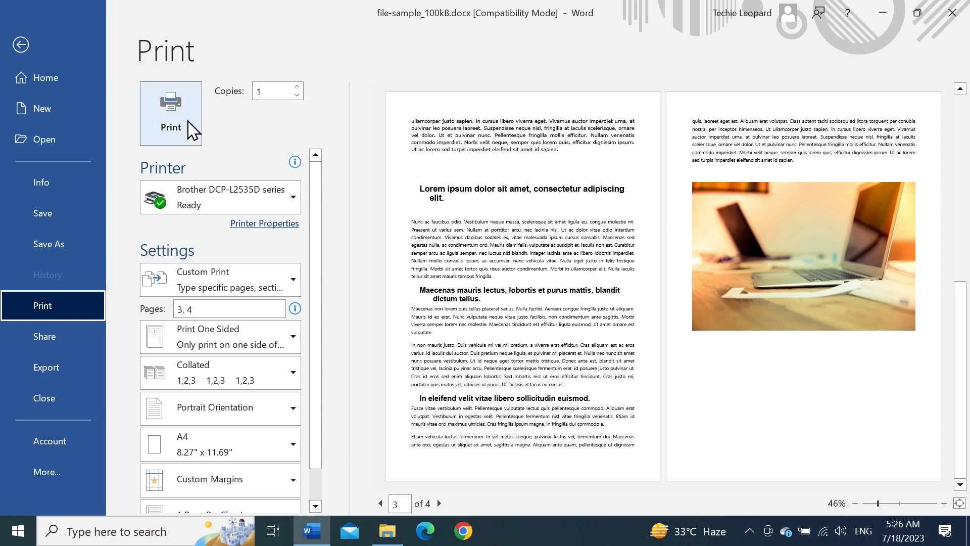
left_click(20, 44)
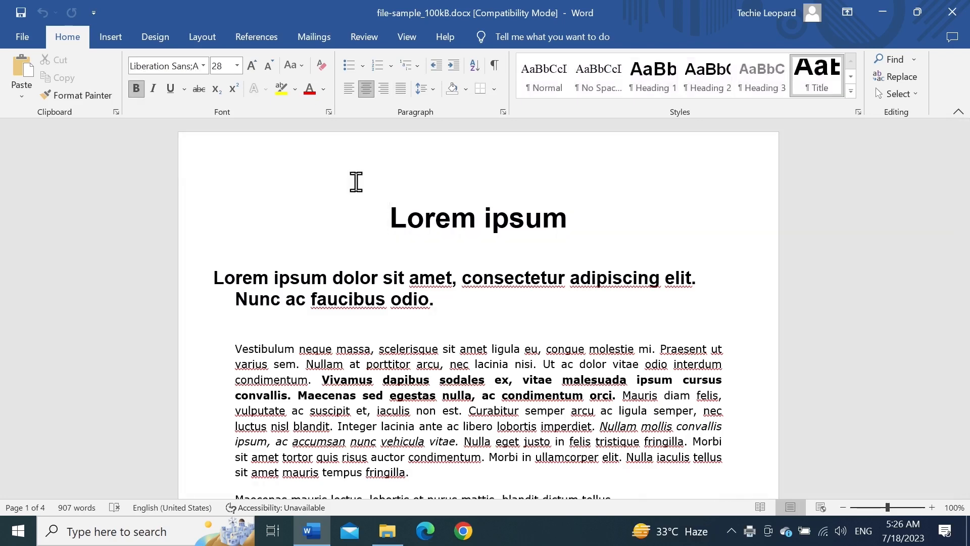
Open sample.pdf from the Files folder so it displays in Microsoft Edge
left_click(392, 218)
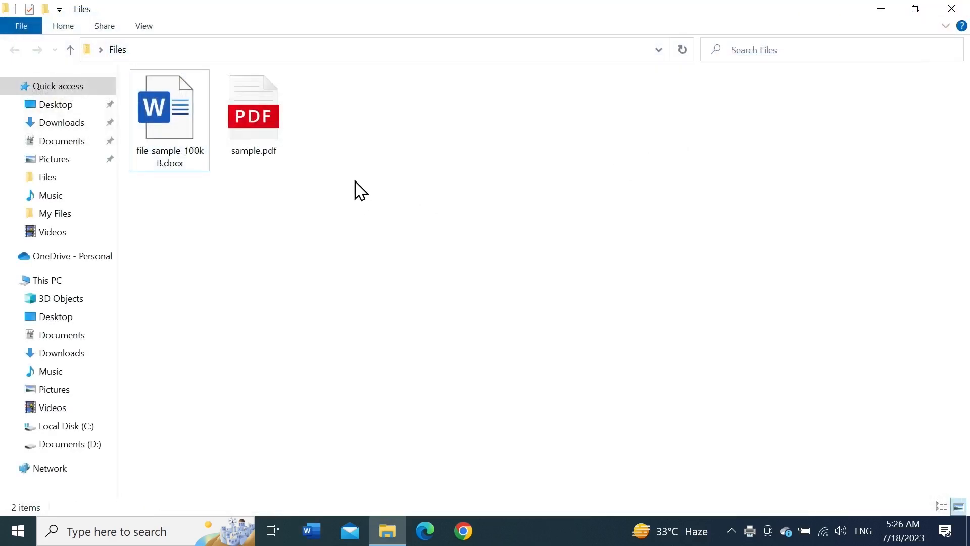
double_click(253, 107)
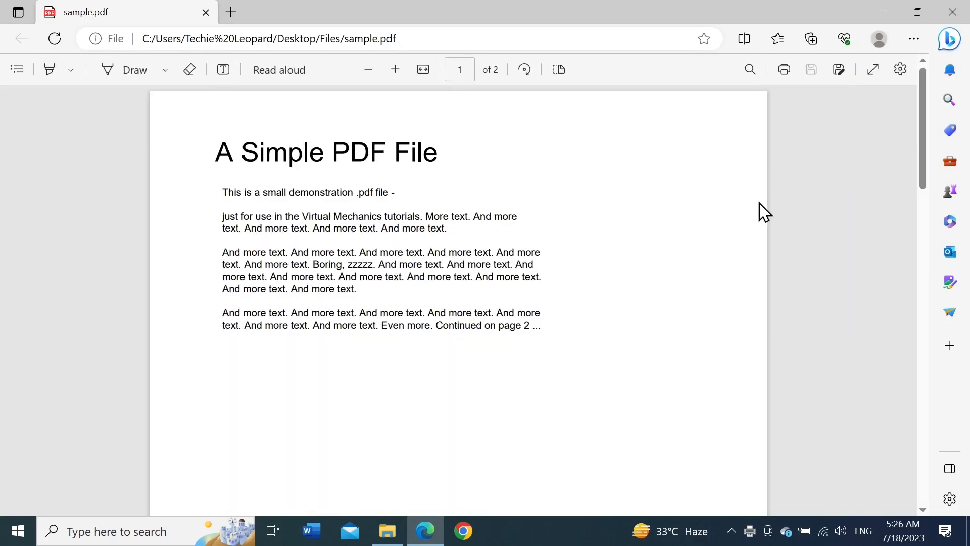
mouse_move(777, 96)
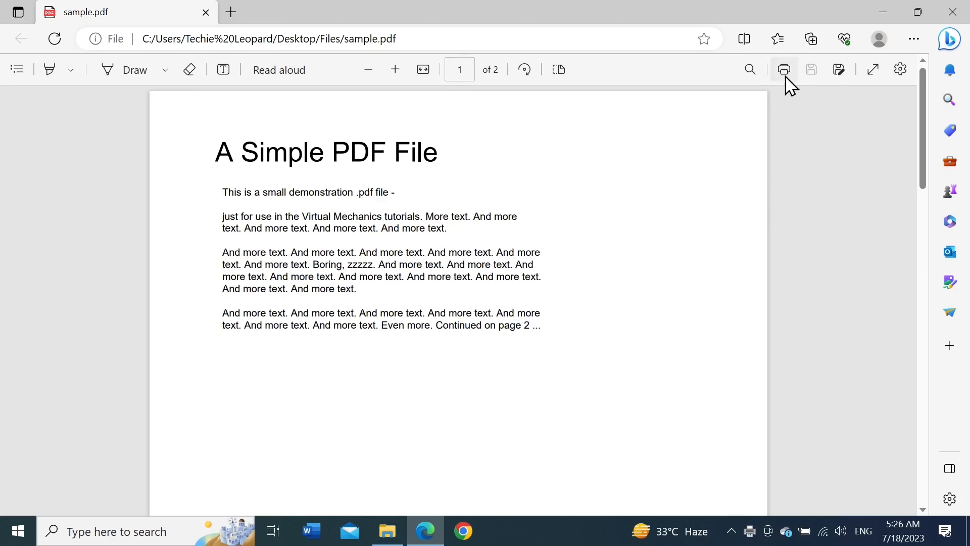
Print sample.pdf from Edge to the Brother DCP-L2535D printer
left_click(784, 69)
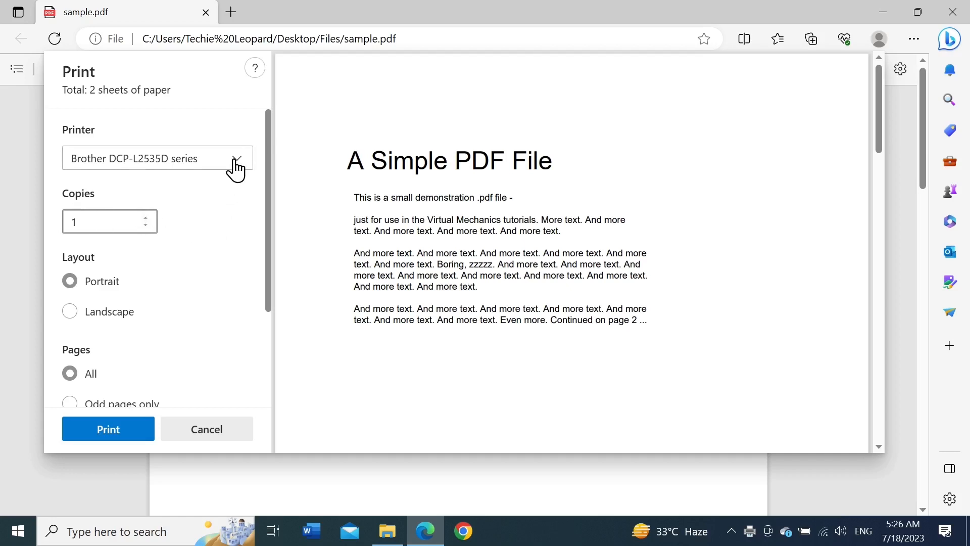
left_click(235, 159)
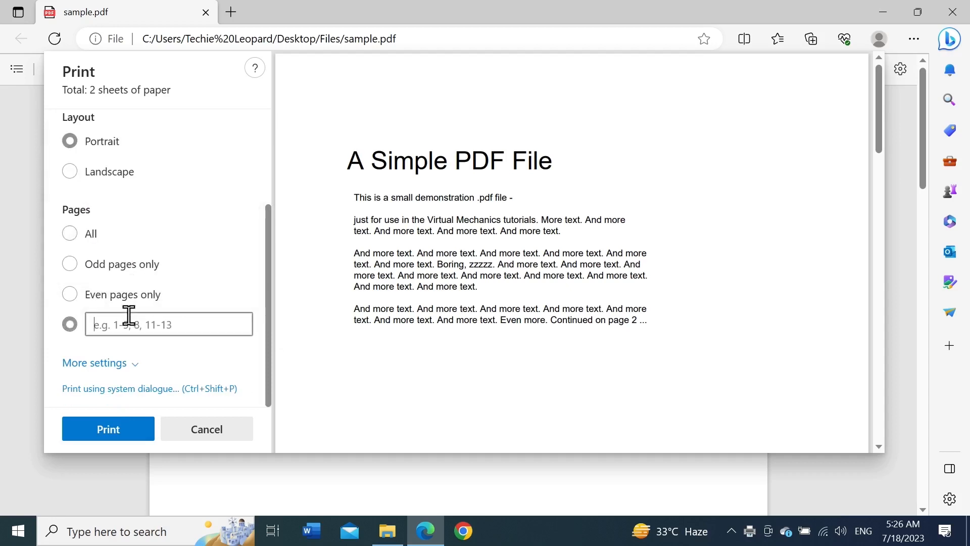
mouse_move(108, 429)
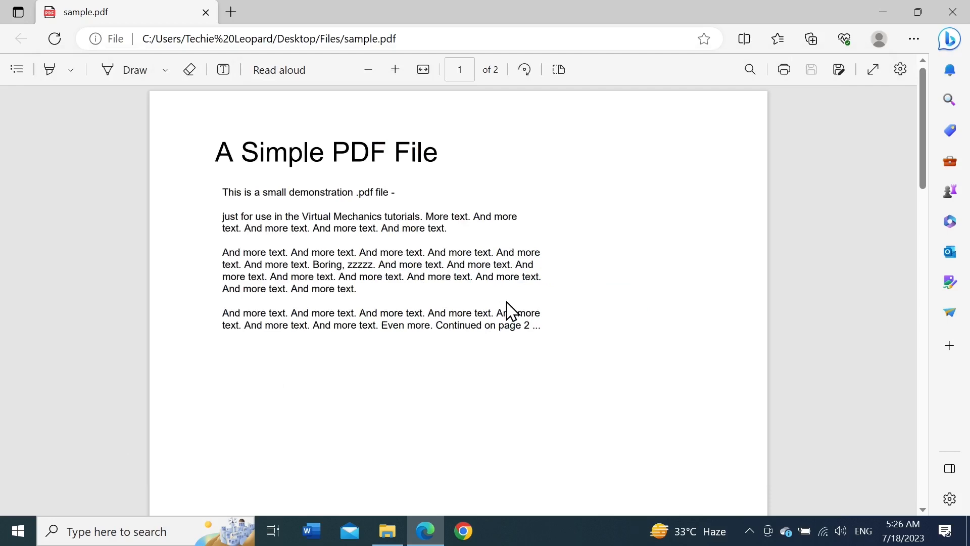
Open sample.pdf with Google Chrome from the Files folder
left_click(388, 531)
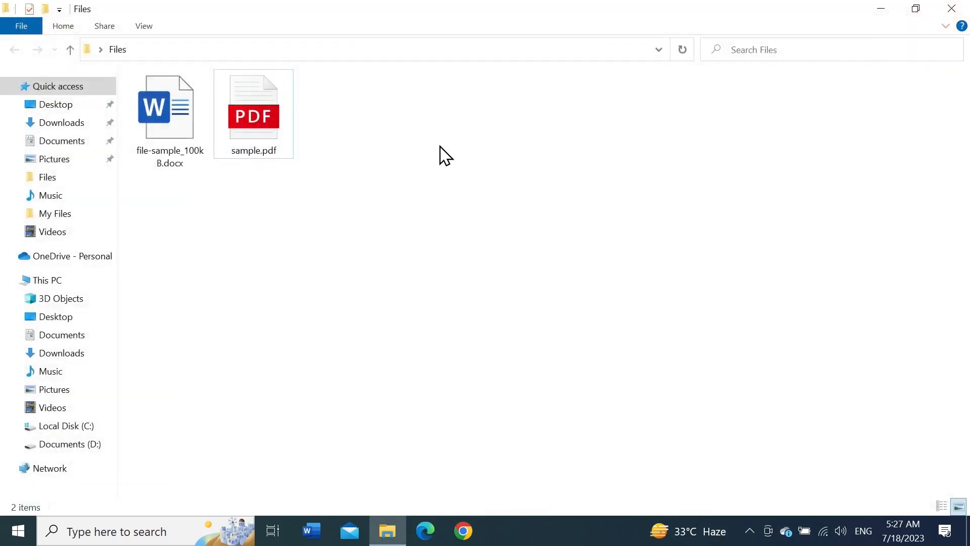
right_click(254, 109)
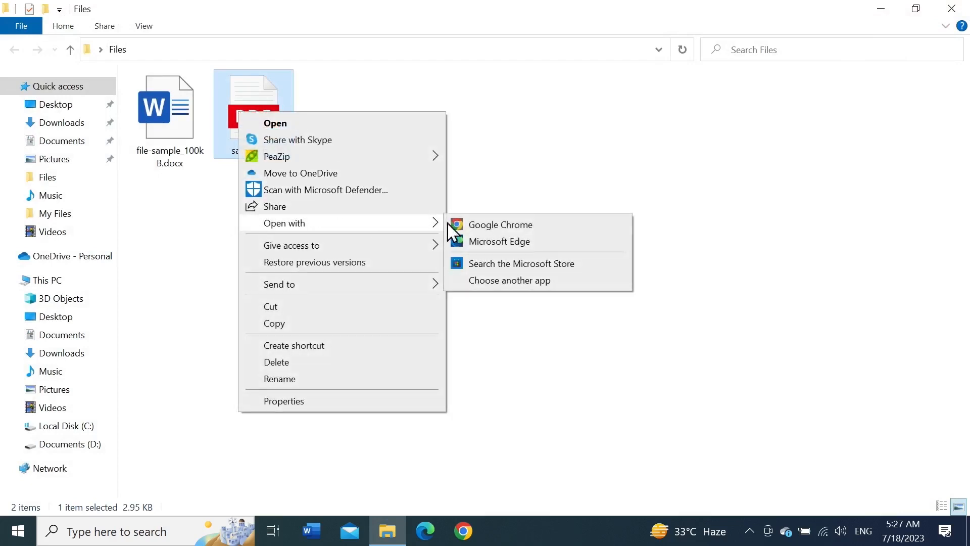
left_click(500, 224)
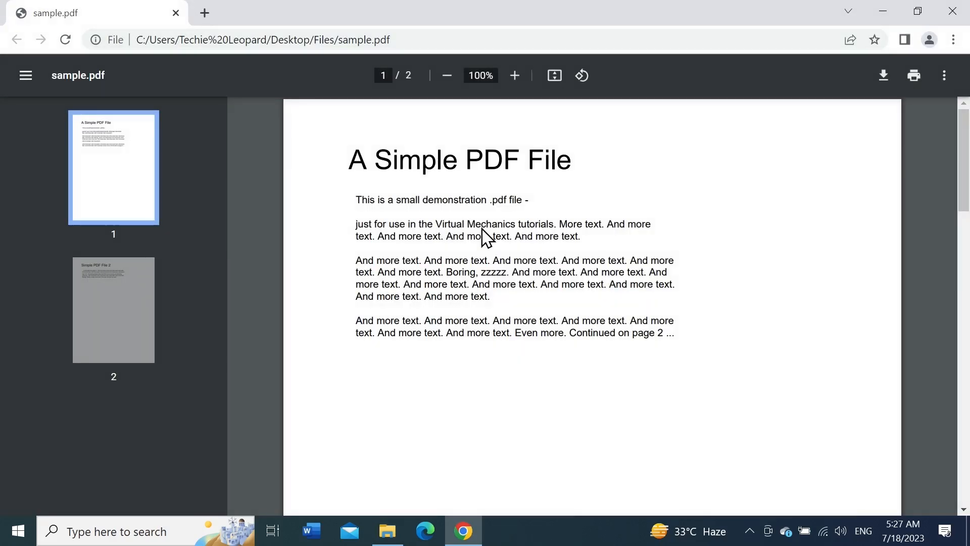
mouse_move(915, 75)
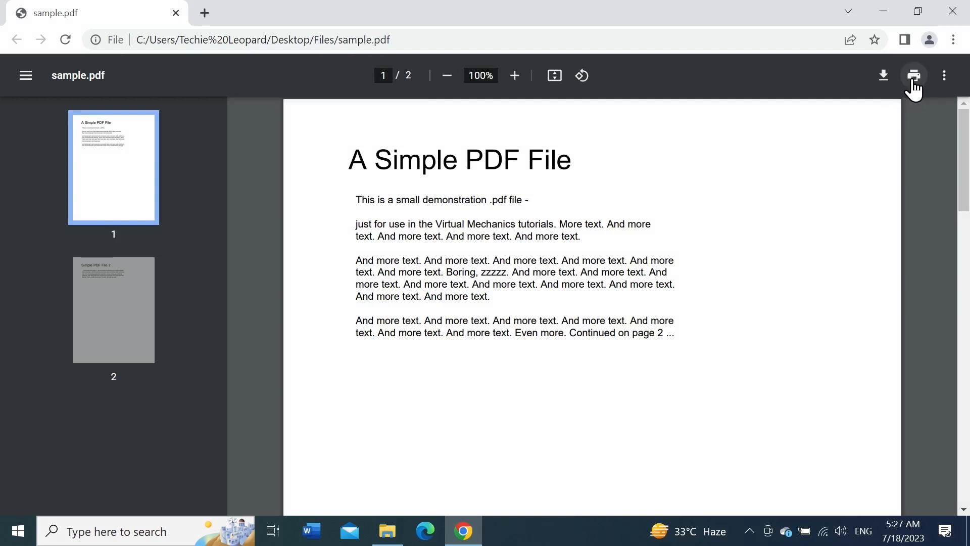
Bring up Chrome's print dialog for sample.pdf with the Brother printer, then close Chrome
left_click(913, 75)
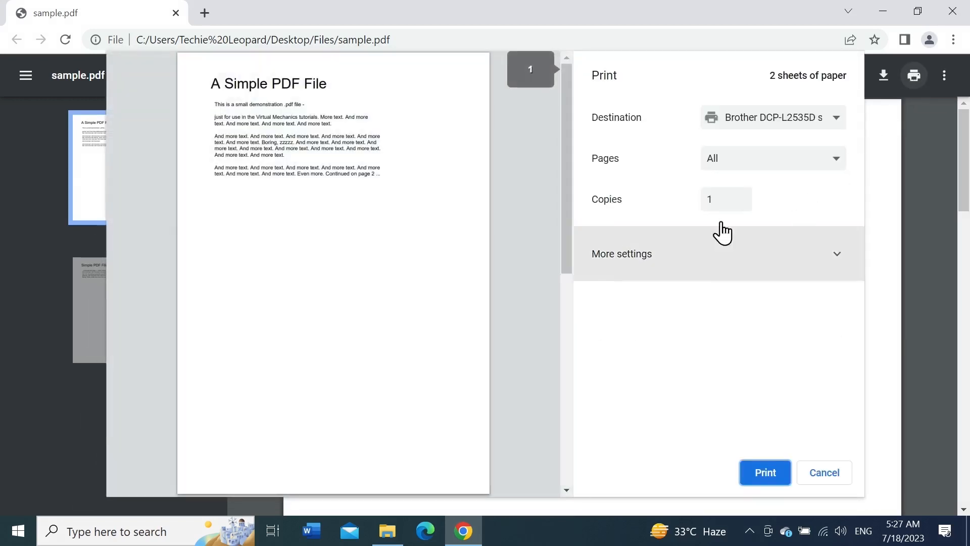
mouse_move(701, 370)
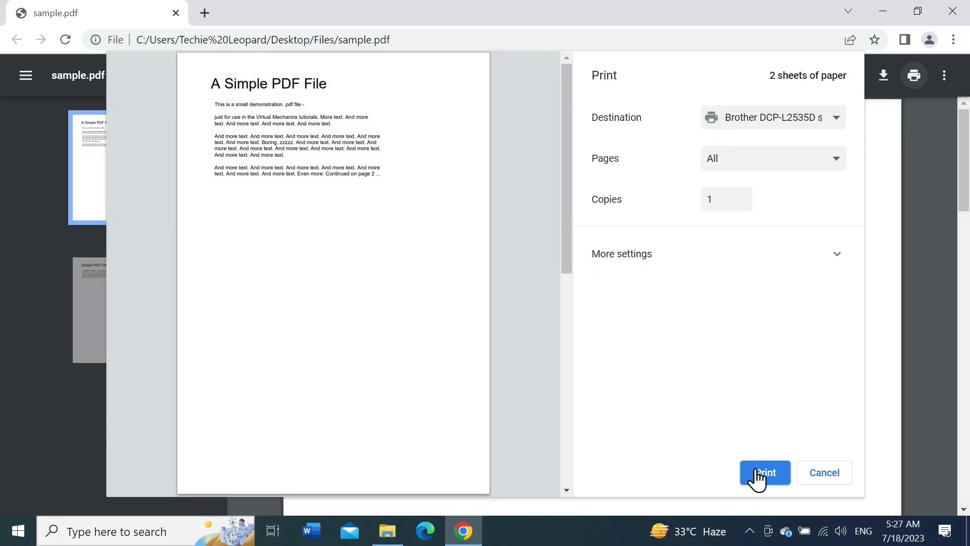
mouse_move(725, 367)
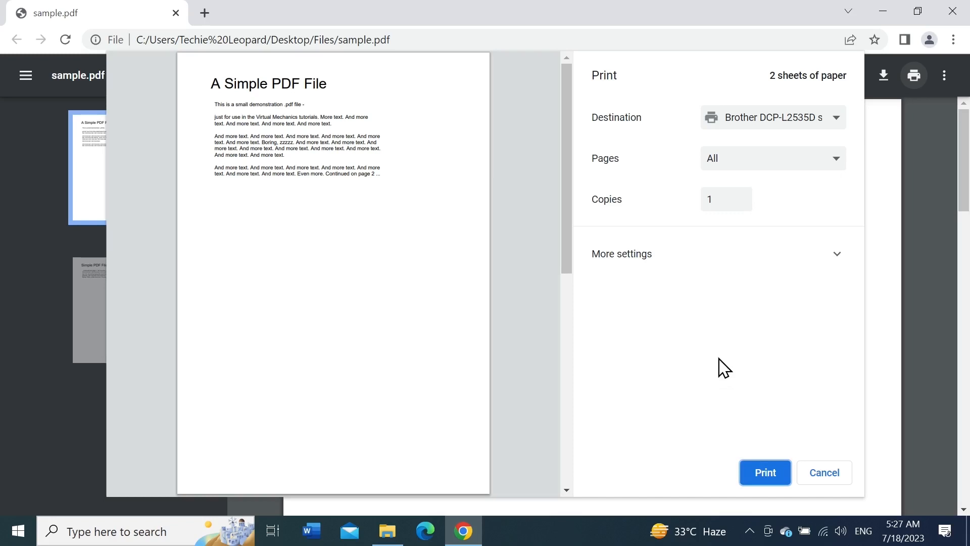
mouse_move(955, 11)
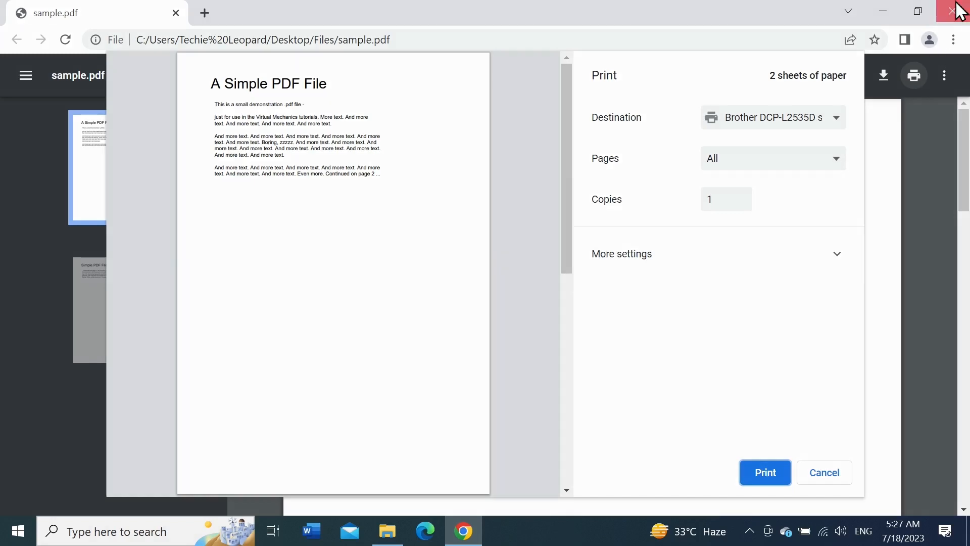
left_click(958, 11)
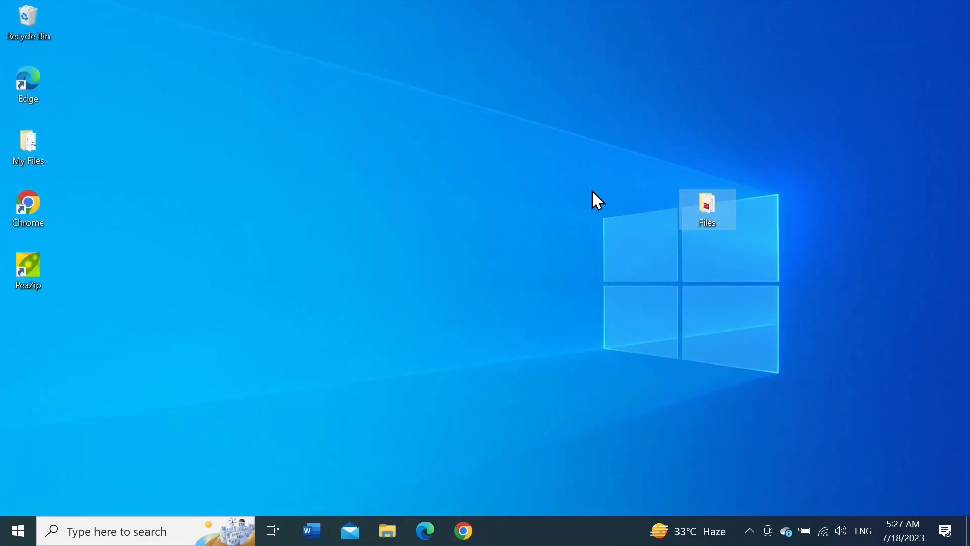